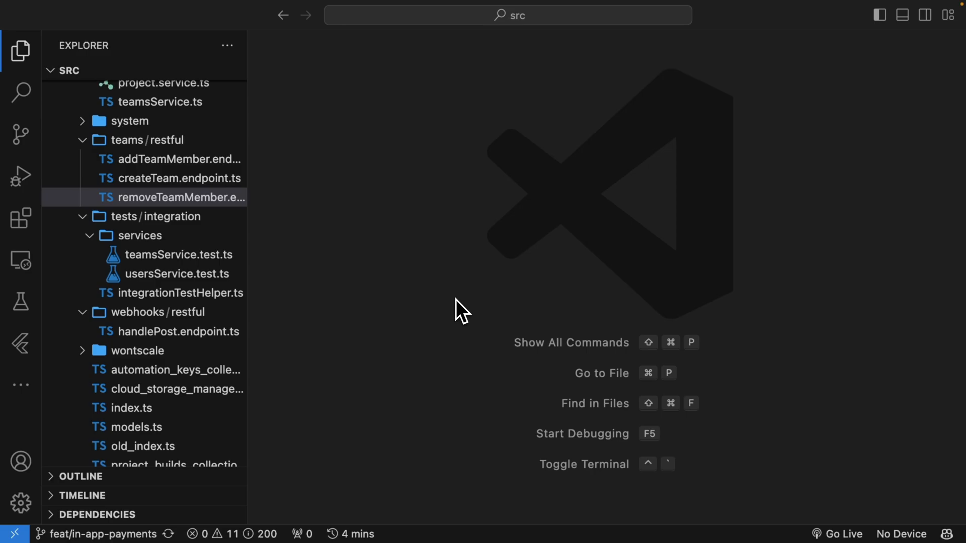
mouse_move(213, 200)
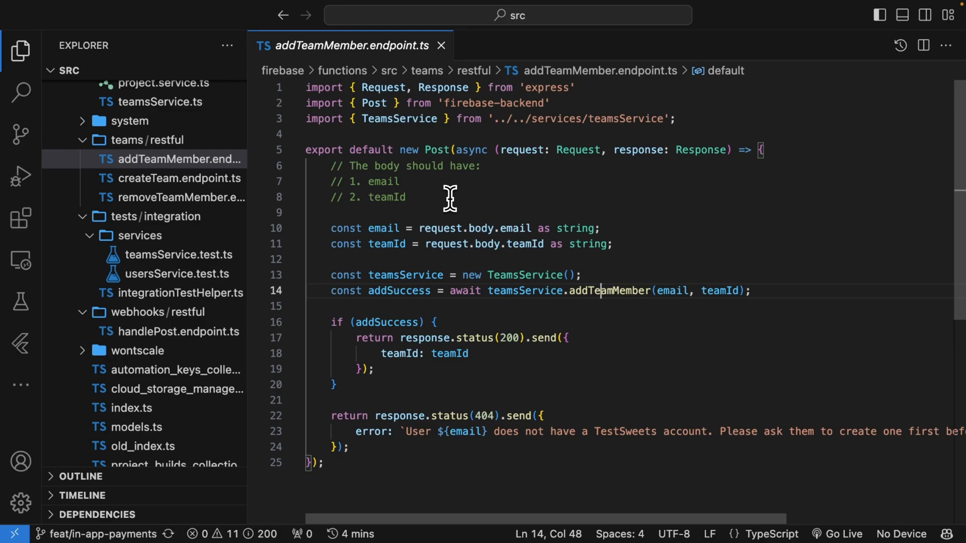
mouse_move(455, 259)
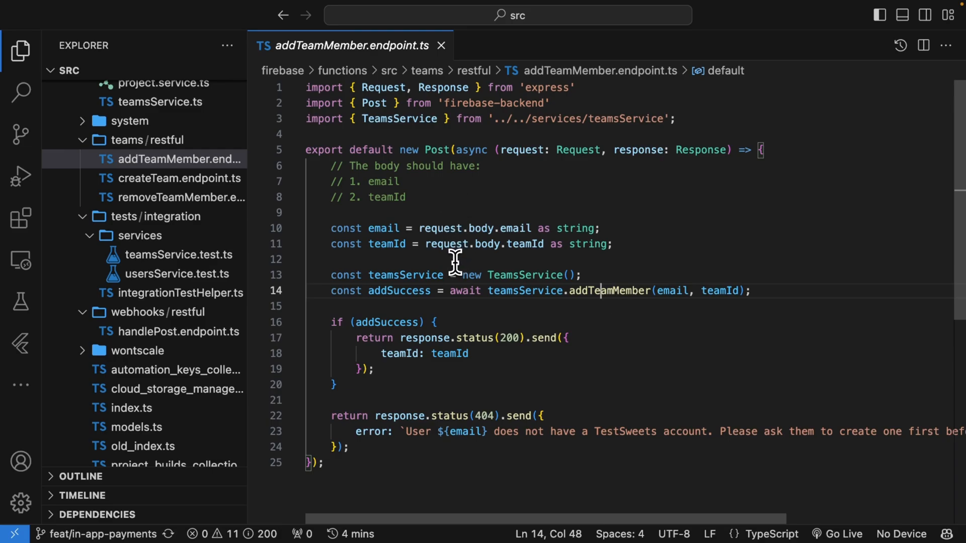
mouse_move(574, 291)
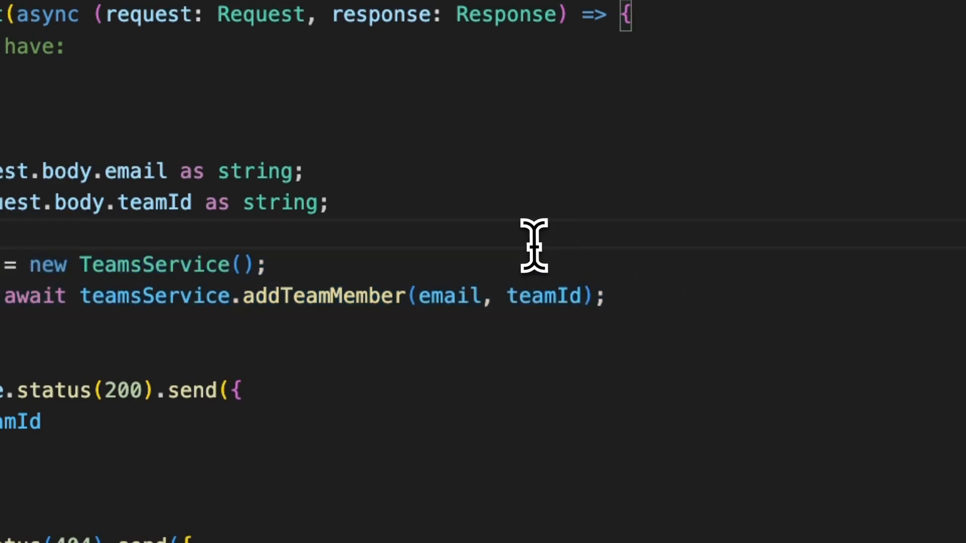
mouse_move(373, 231)
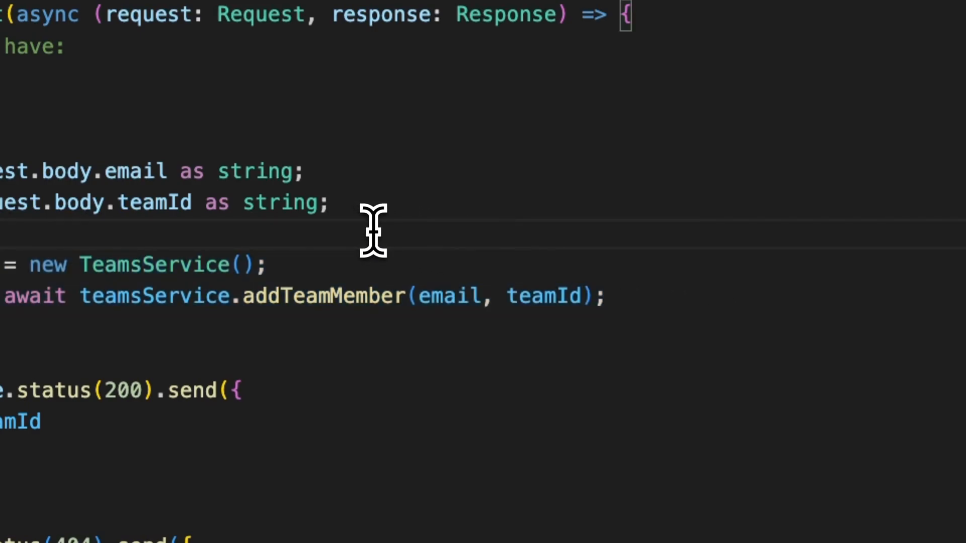
mouse_move(339, 295)
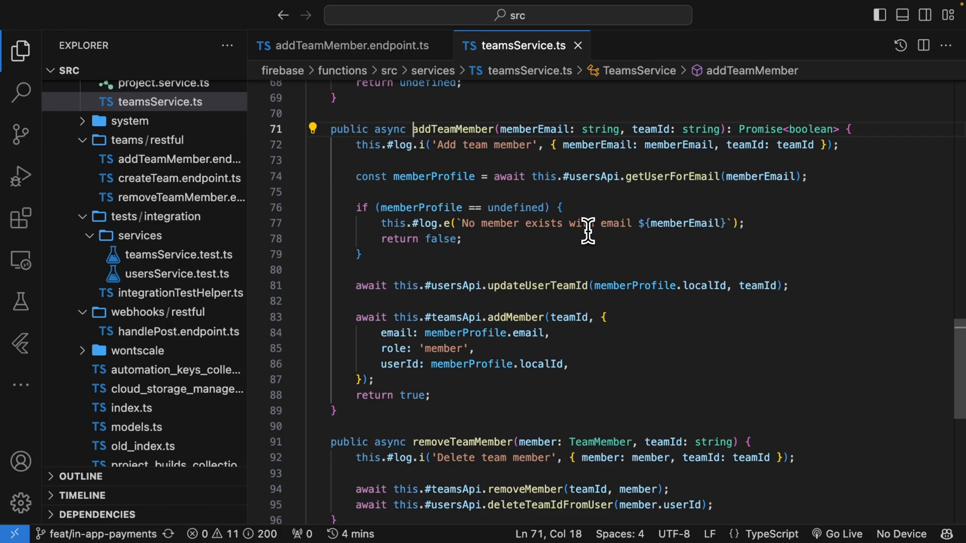
click(345, 45)
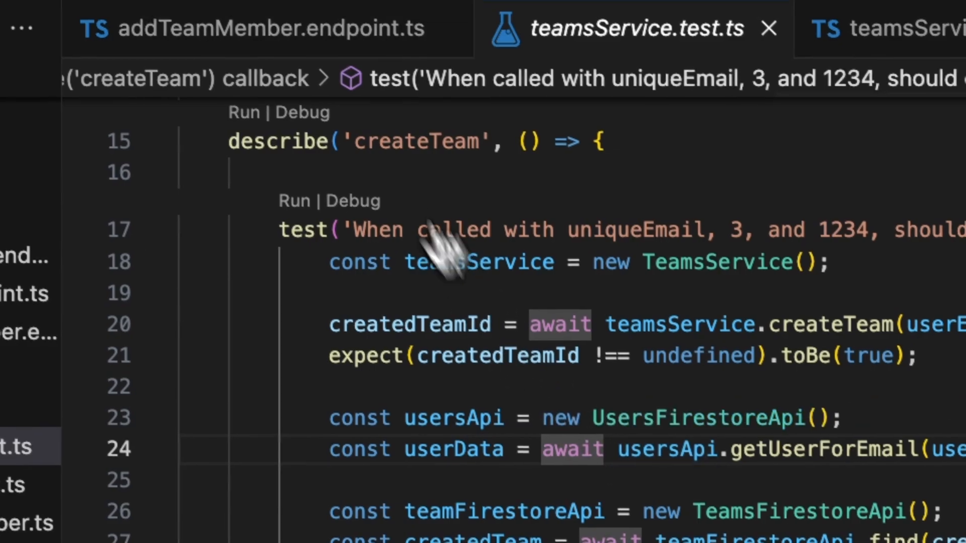
Return to the addTeamMember.endpoint.ts tab after reviewing the createTeam test.
click(253, 28)
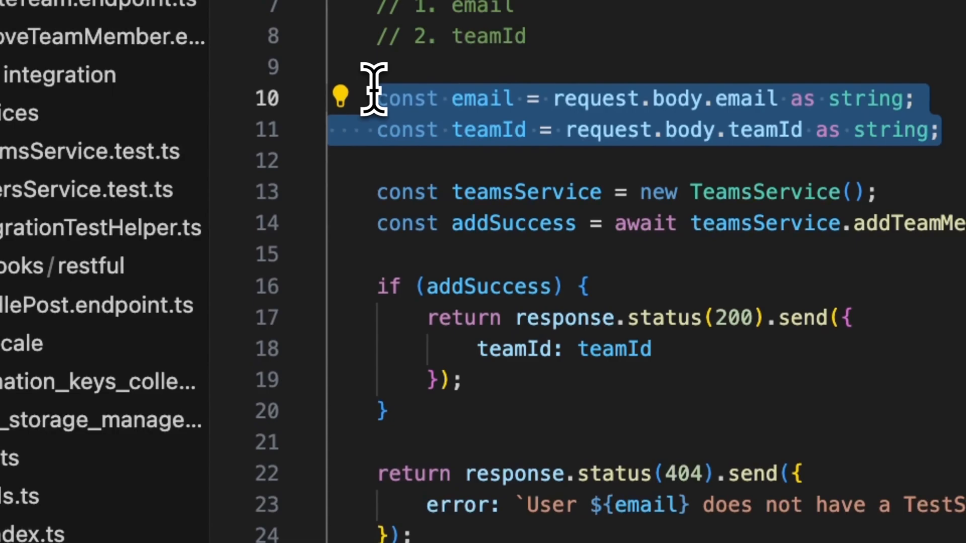
mouse_move(379, 285)
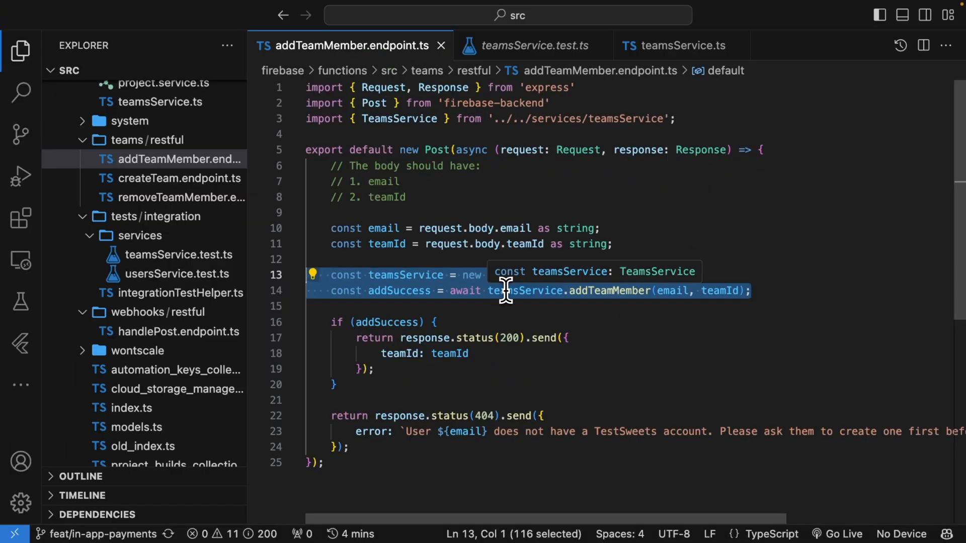
mouse_move(450, 299)
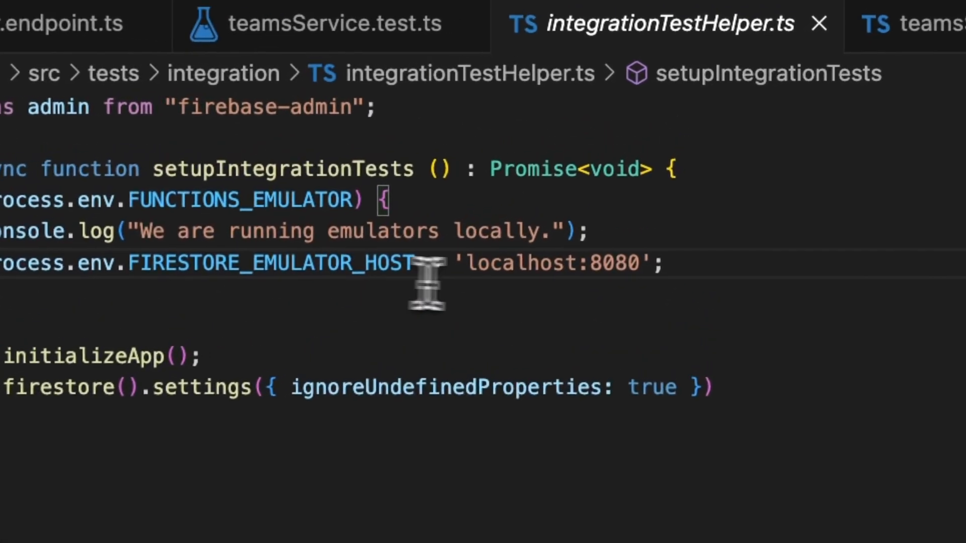
Highlight the admin initialization and admin.firestore().settings lines in integrationTestHelper.ts.
double_click(555, 264)
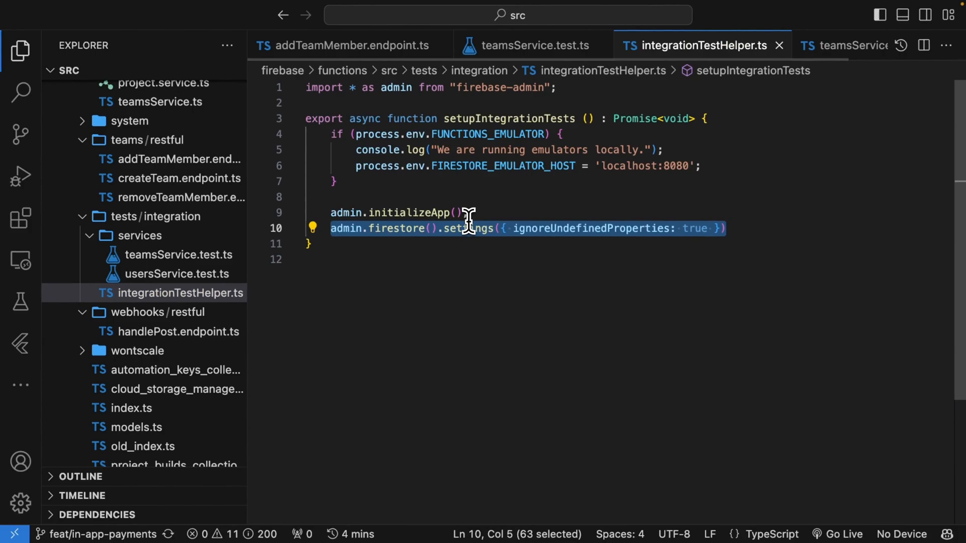
Open index.ts and select the emulator-only fake data generation block.
click(131, 408)
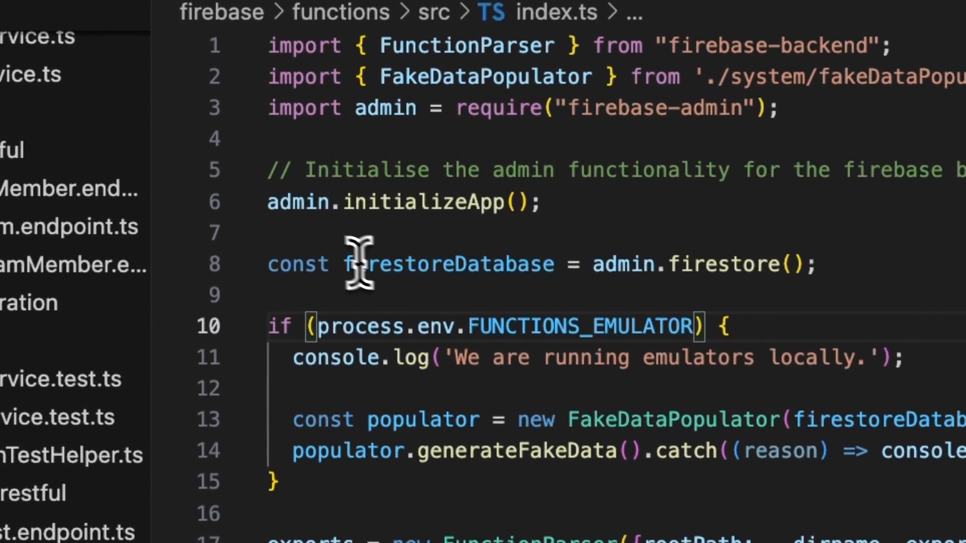
drag(267, 202, 814, 266)
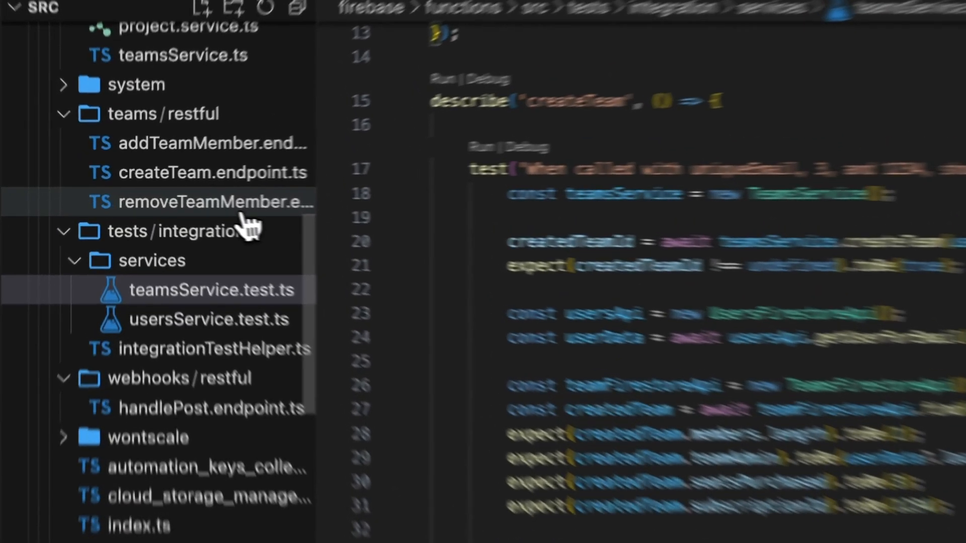
Open removeTeamMember.endpoint.ts from teams/restful to view its teams service call.
click(233, 202)
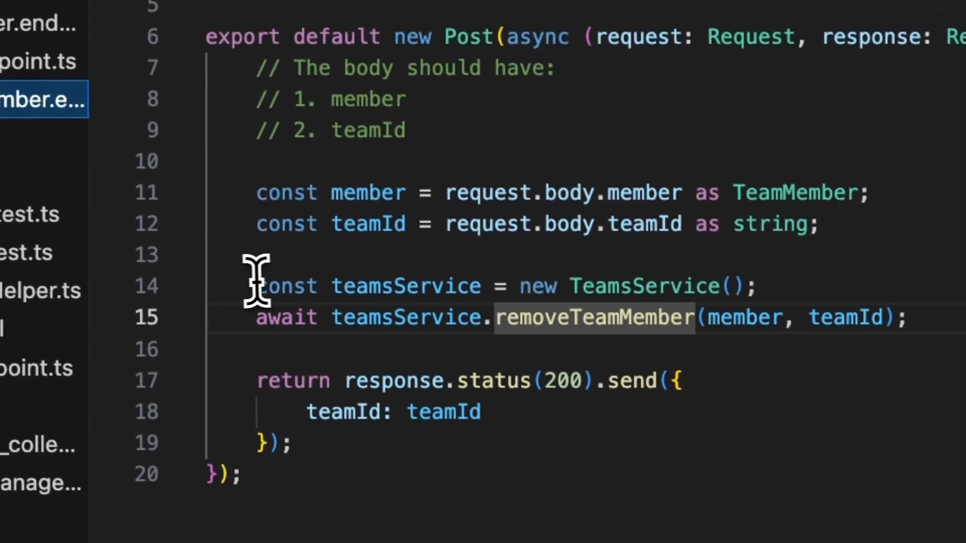